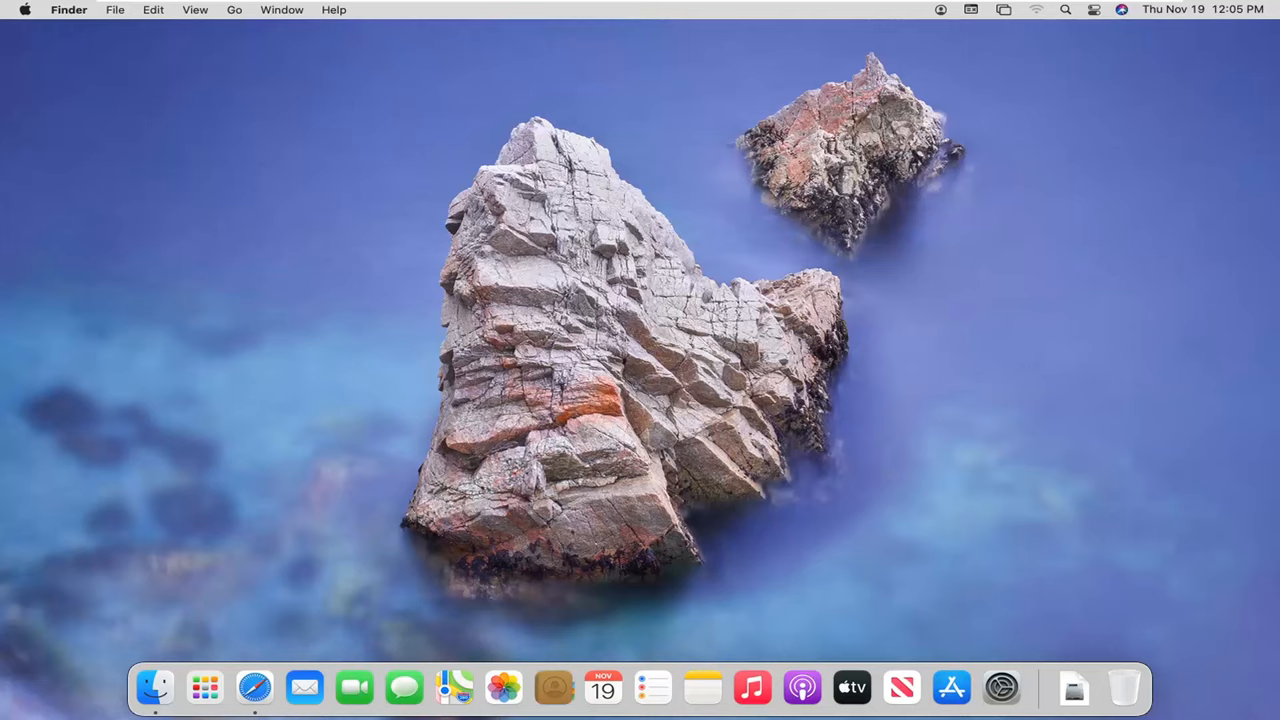
mouse_move(1001, 493)
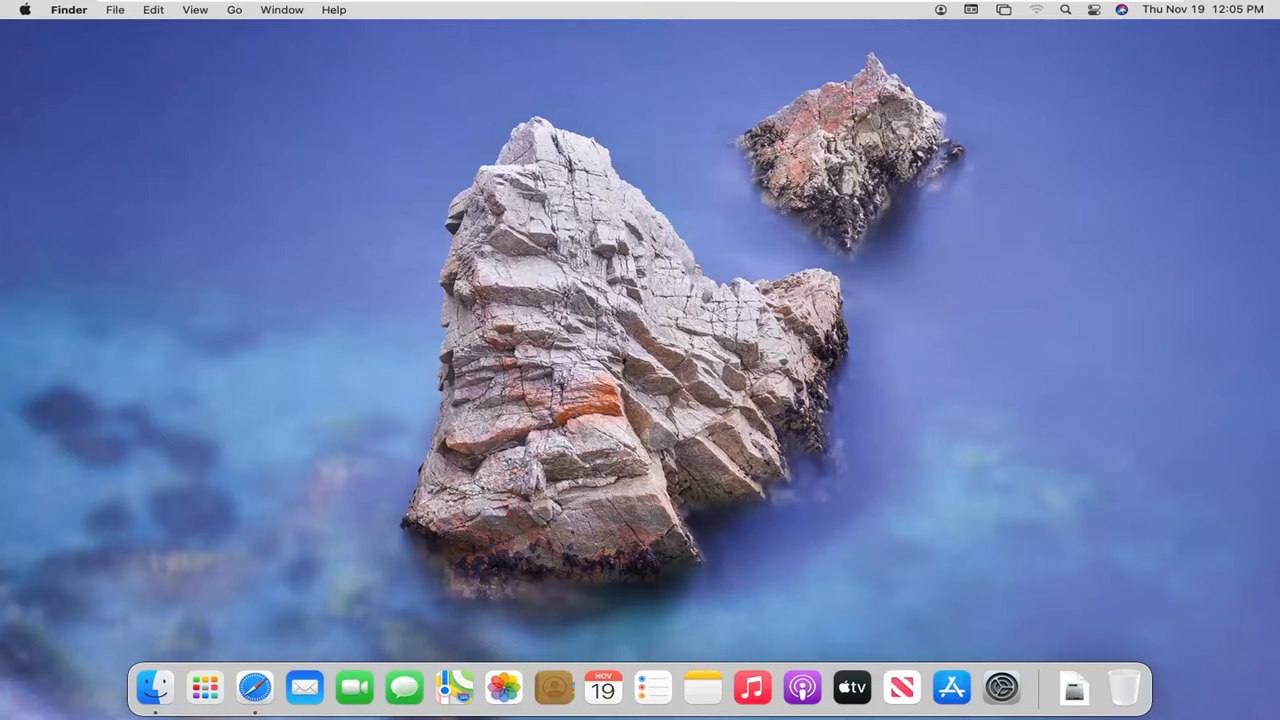
mouse_move(1111, 468)
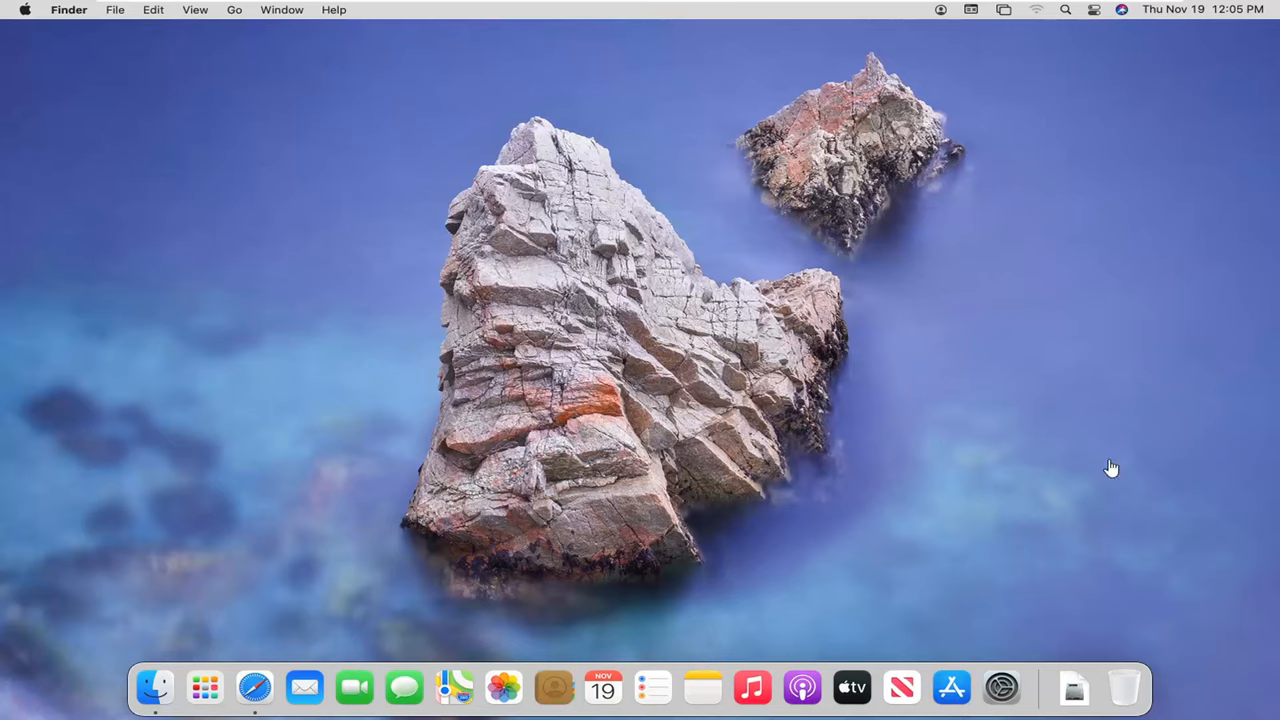
mouse_move(1002, 687)
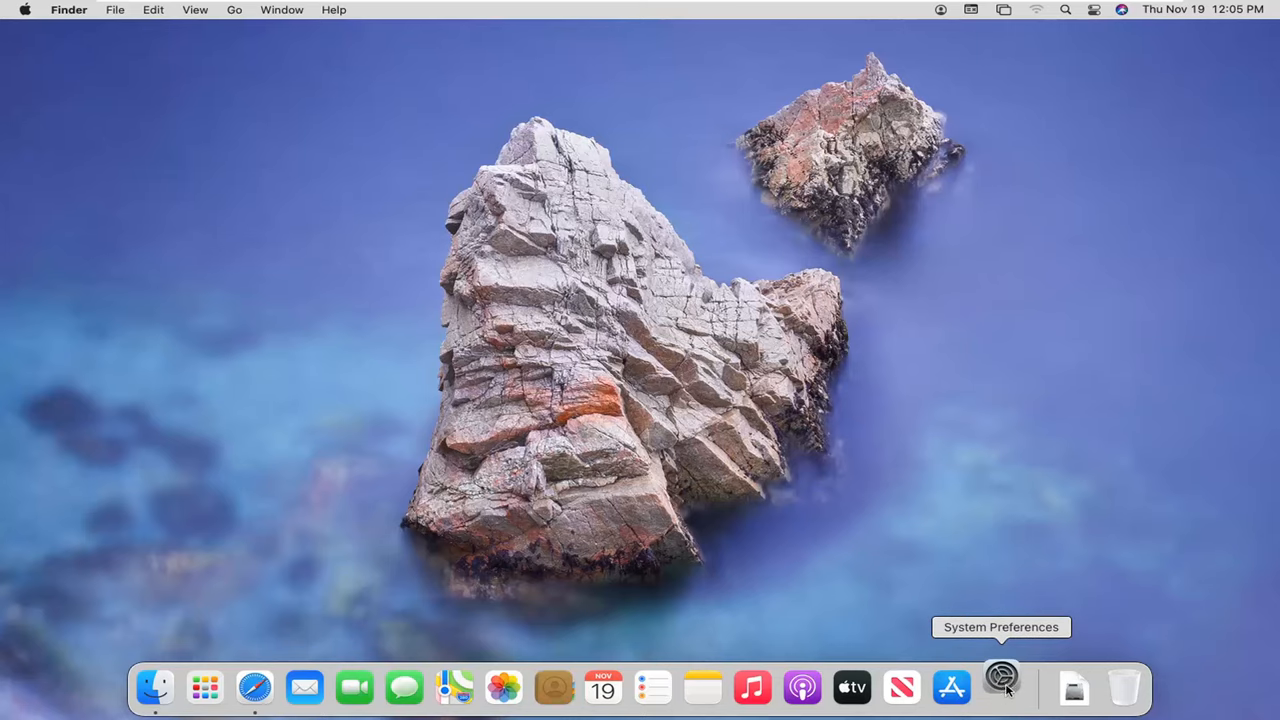
Step: Launch System Preferences from the Dock and go to Security & Privacy
click(1004, 675)
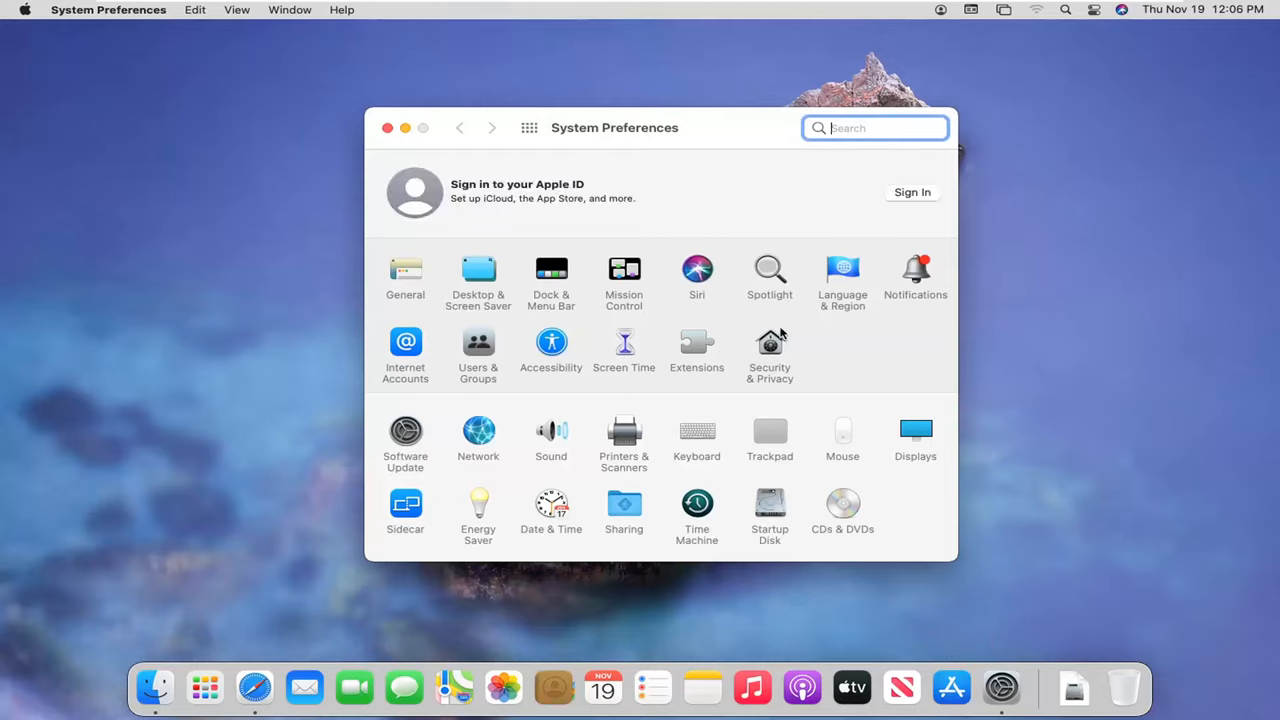
mouse_move(769, 347)
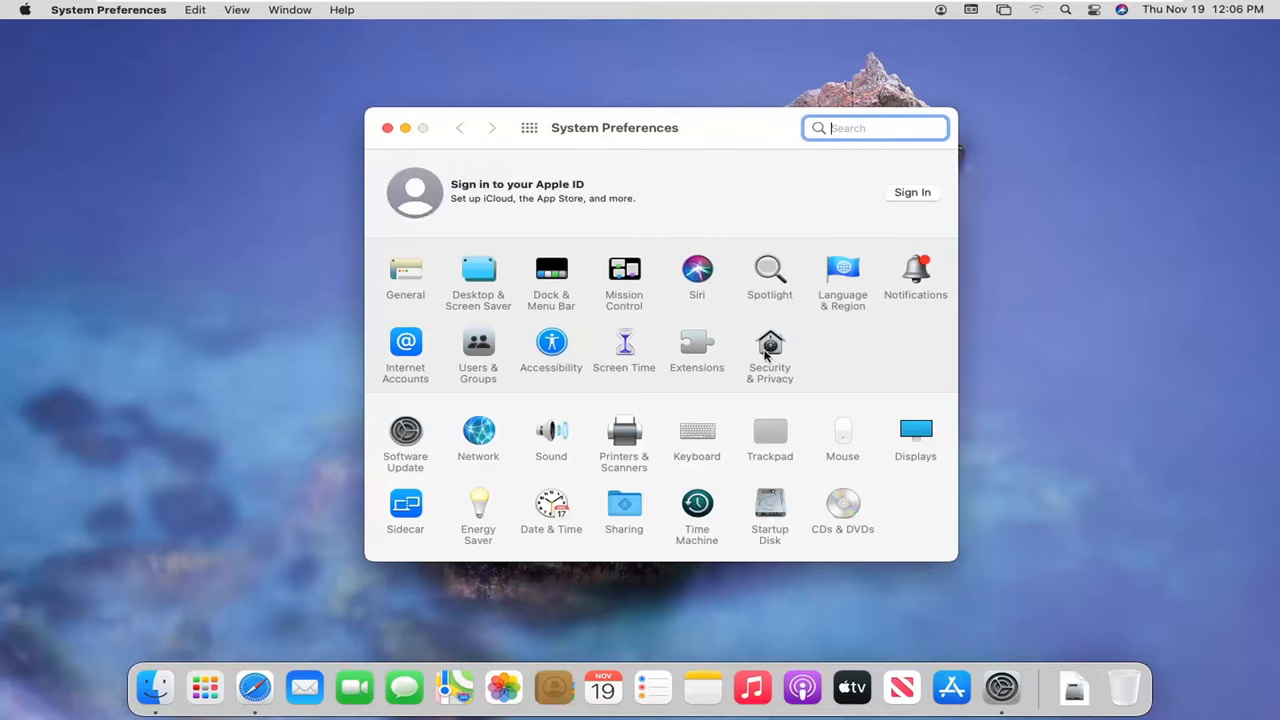
click(769, 345)
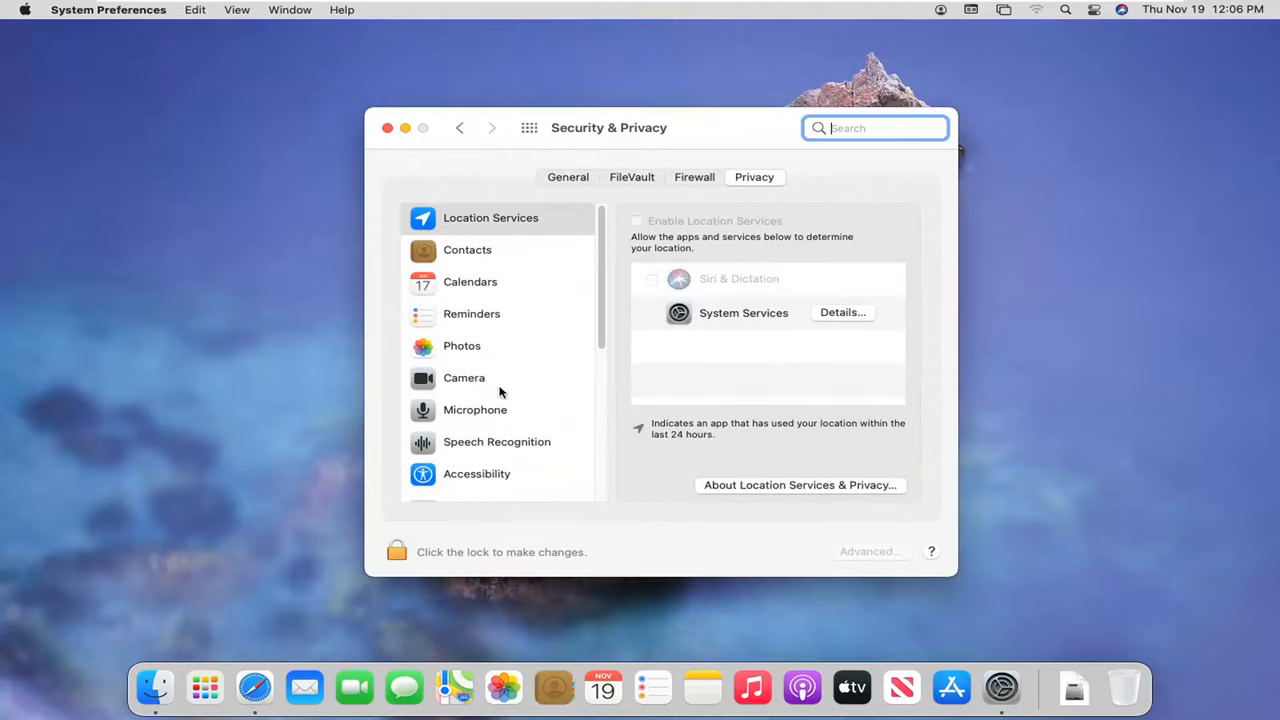
Step: View Camera then Microphone app permissions, and unlock the Privacy settings with the password
click(464, 378)
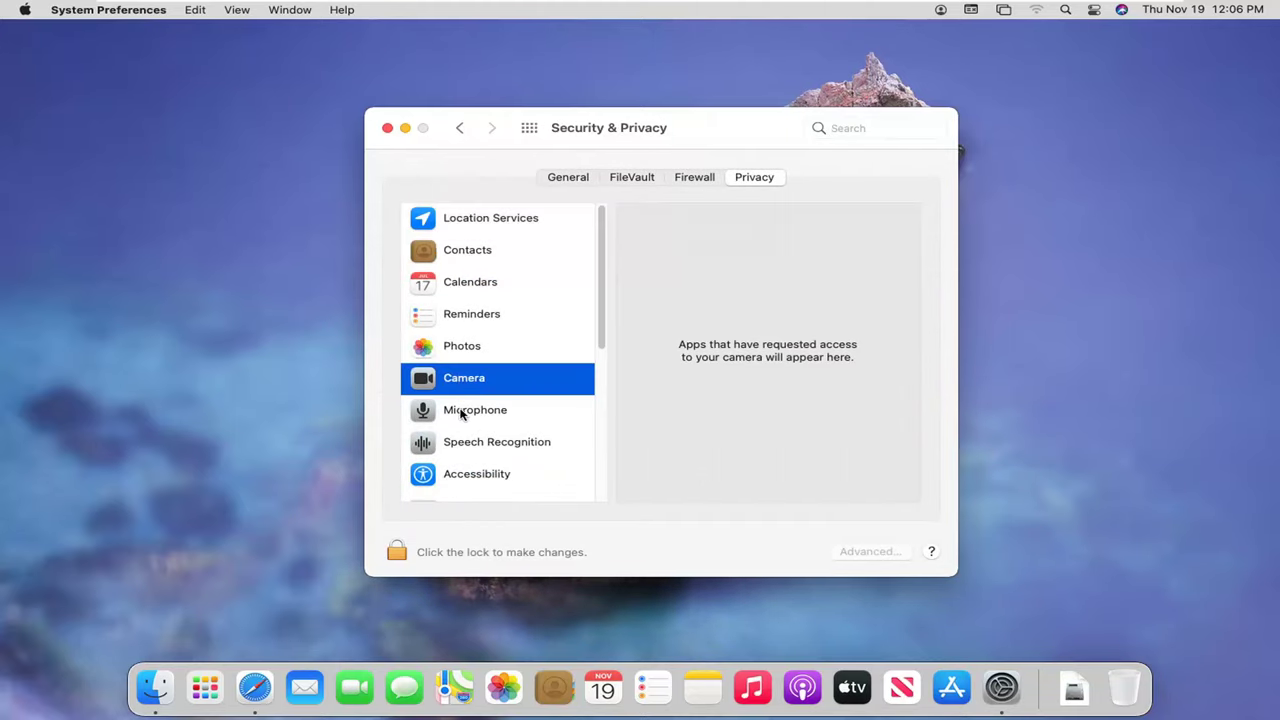
click(475, 410)
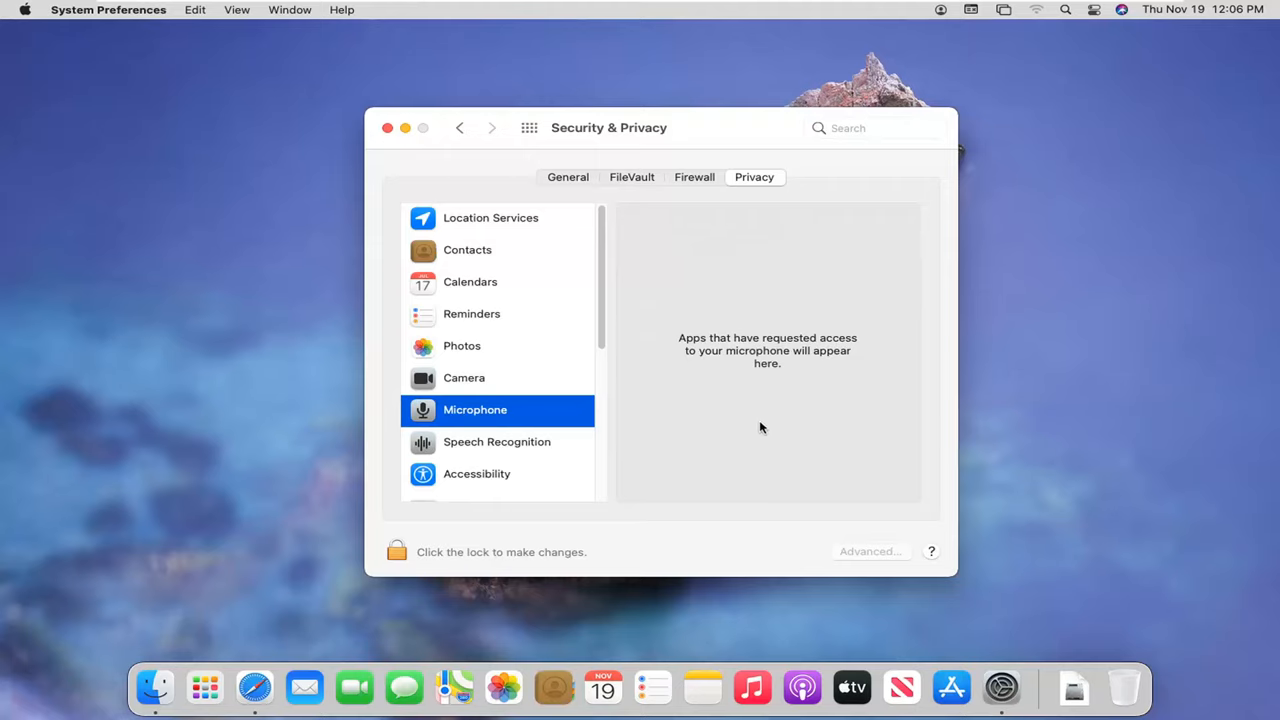
mouse_move(768, 324)
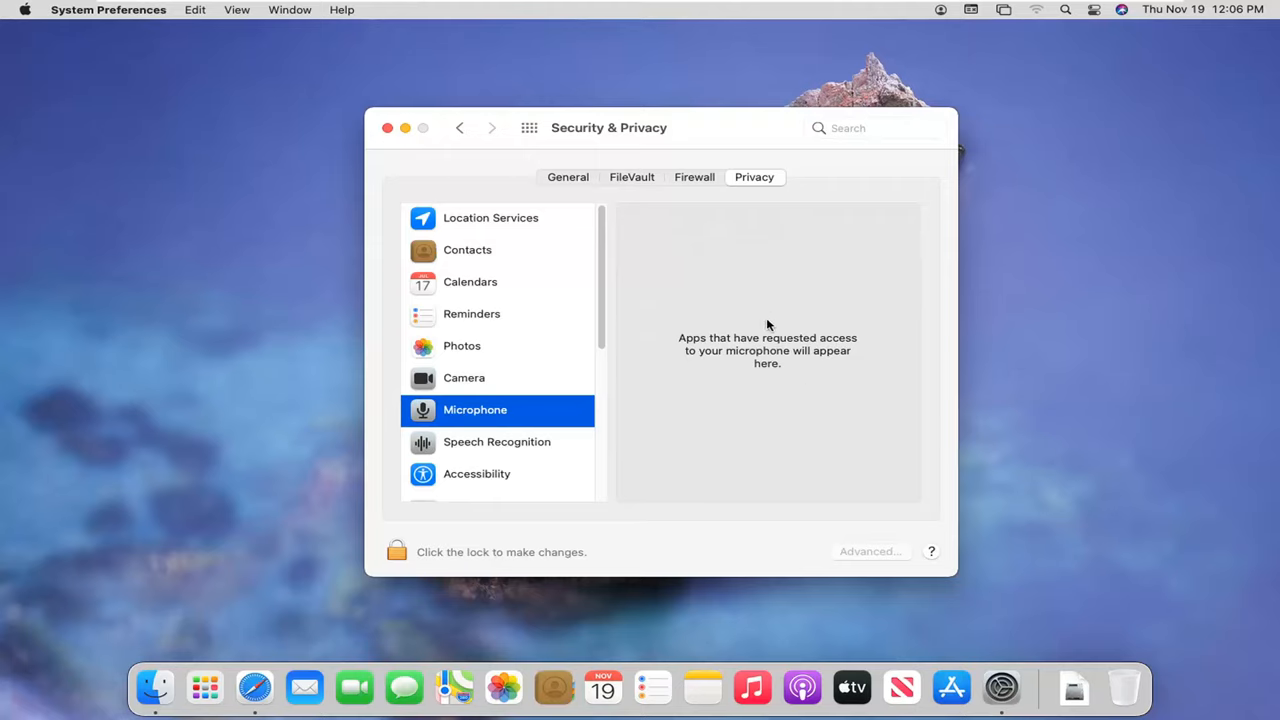
mouse_move(732, 322)
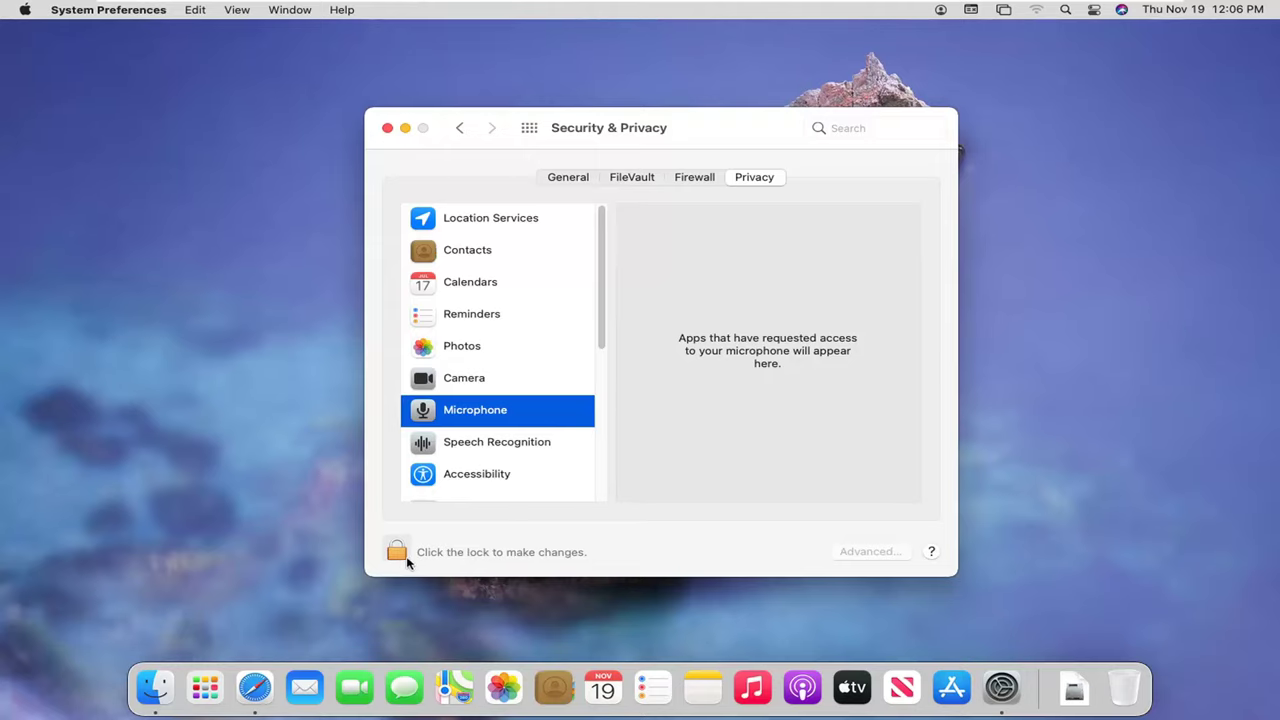
click(396, 551)
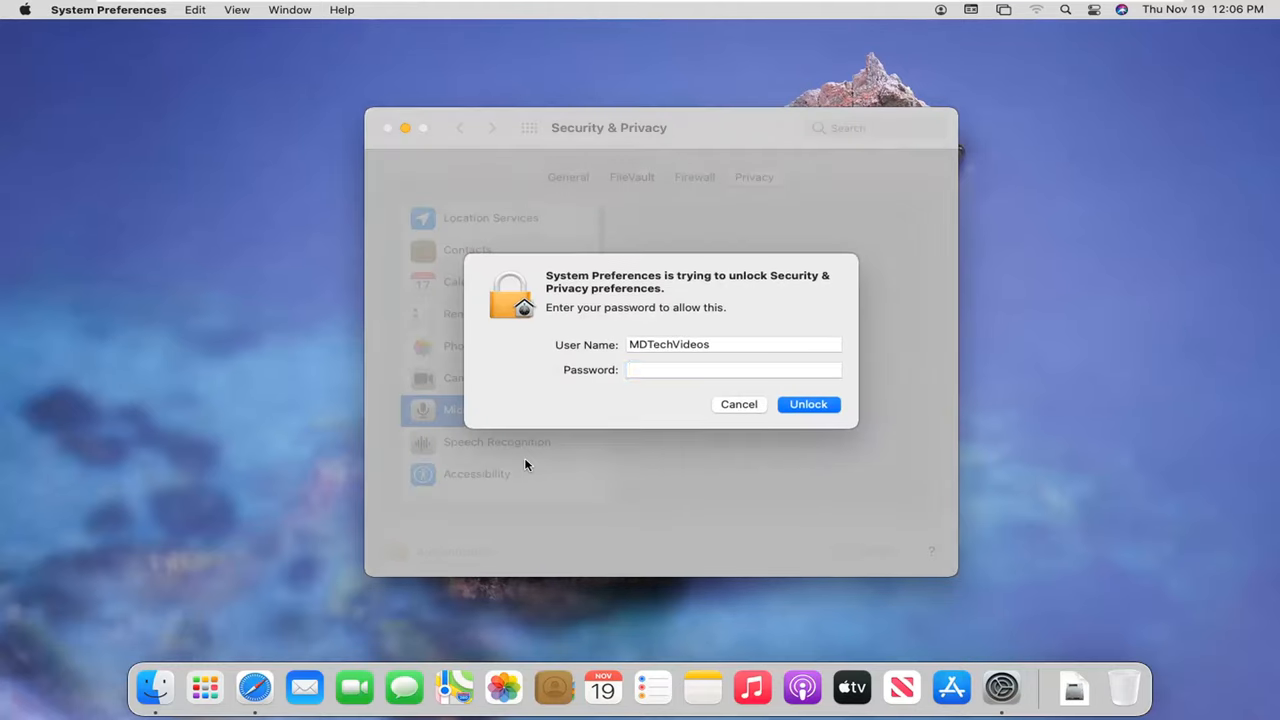
text(password)
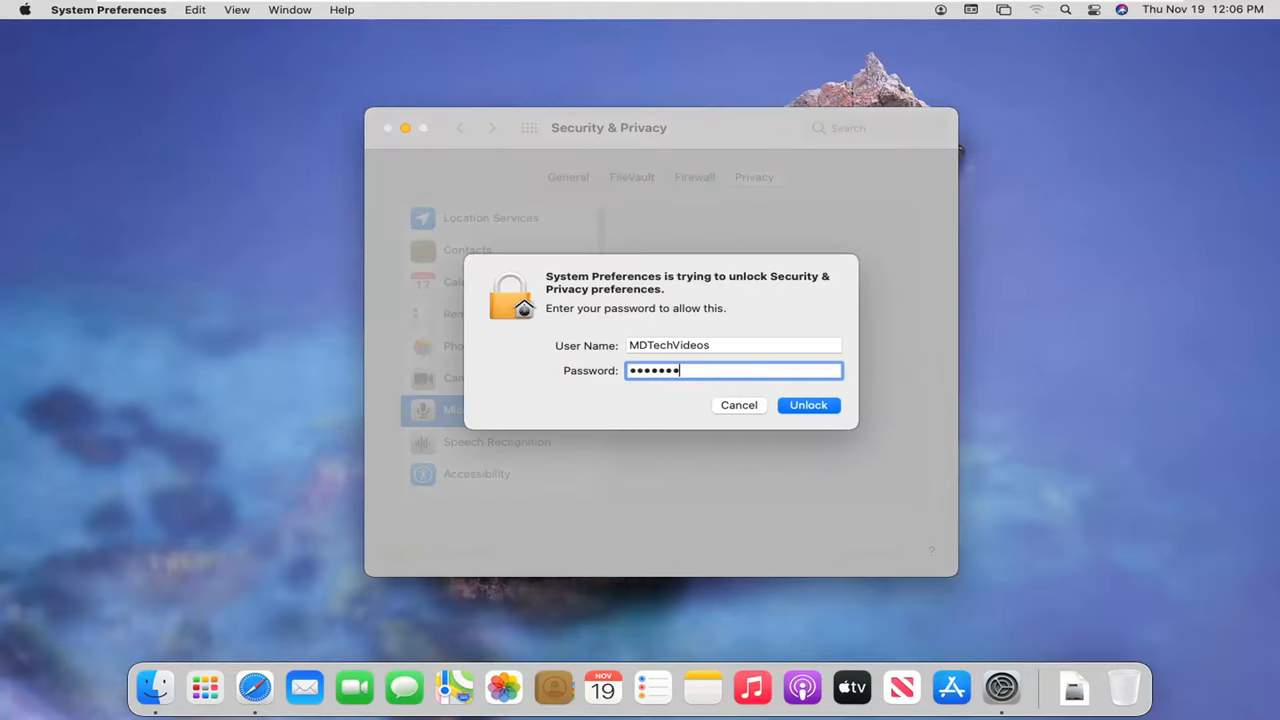
click(808, 405)
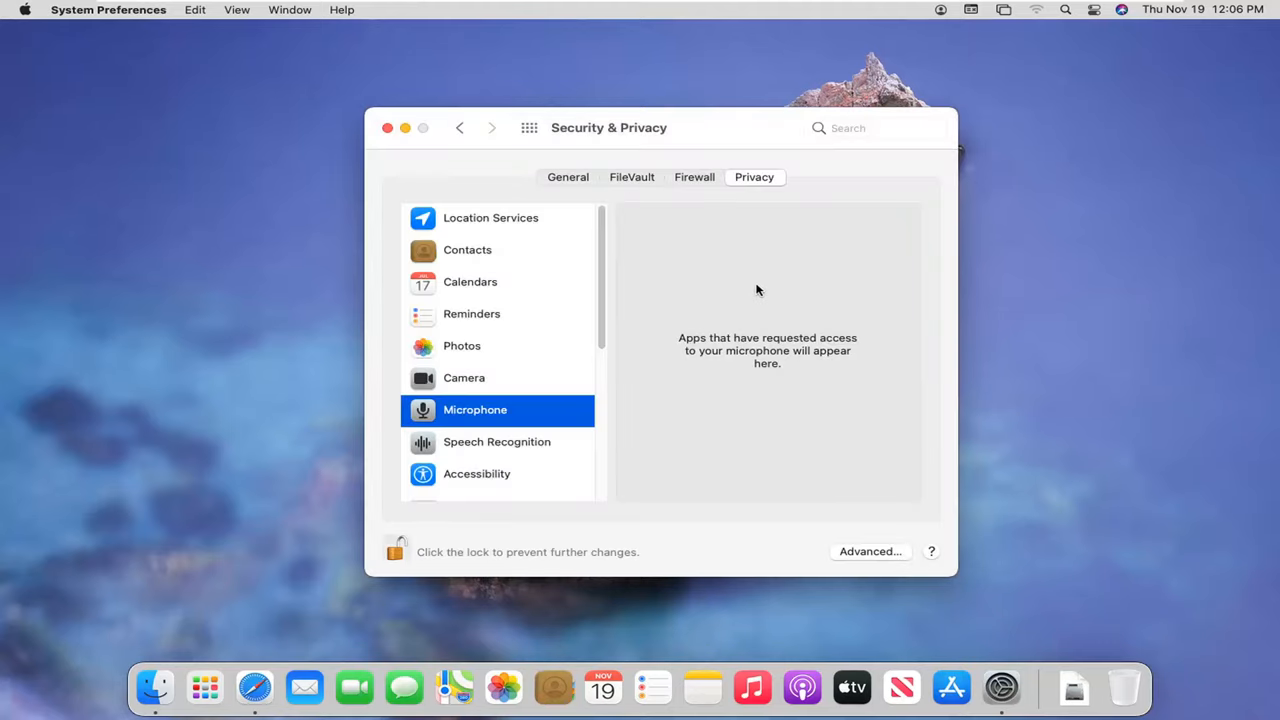
mouse_move(741, 255)
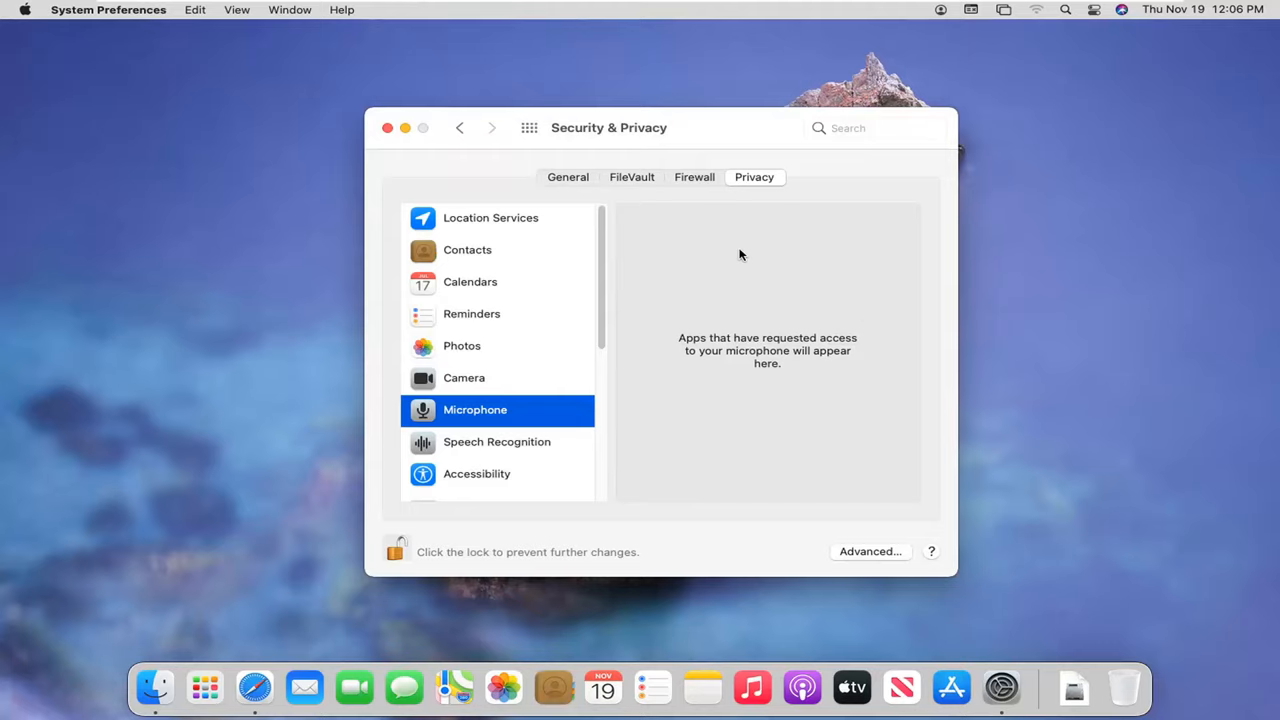
mouse_move(748, 283)
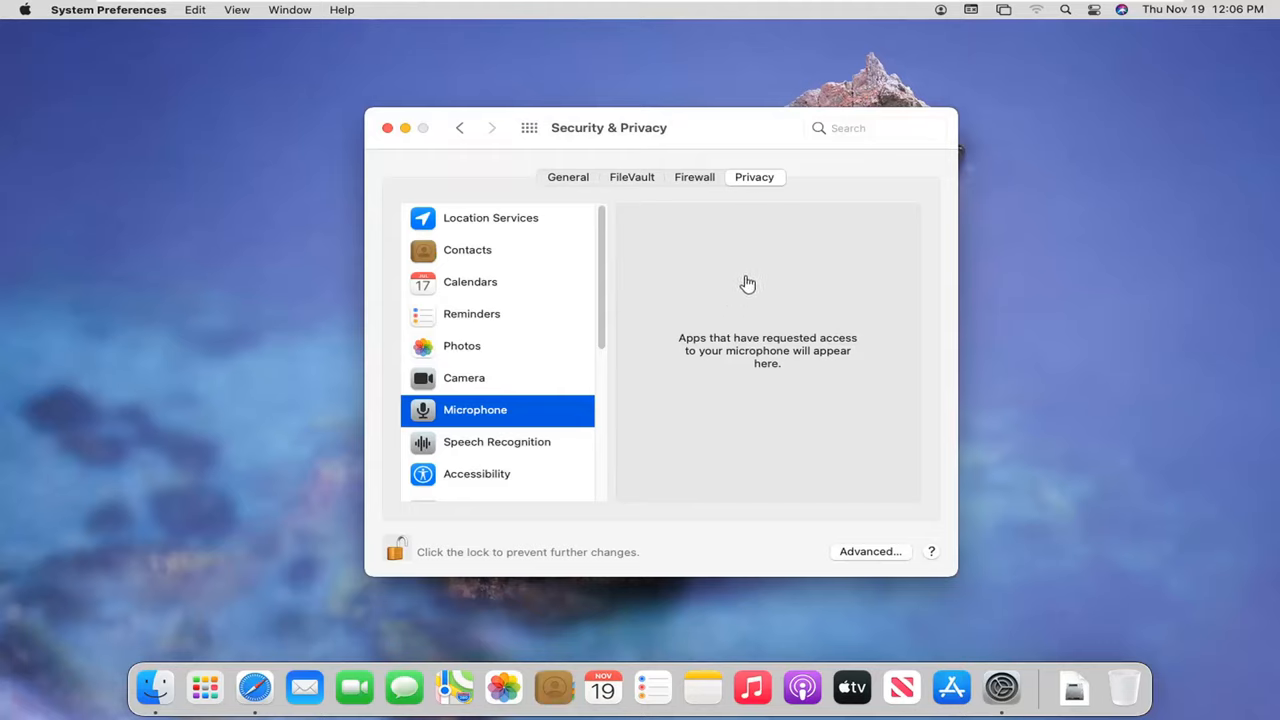
mouse_move(735, 314)
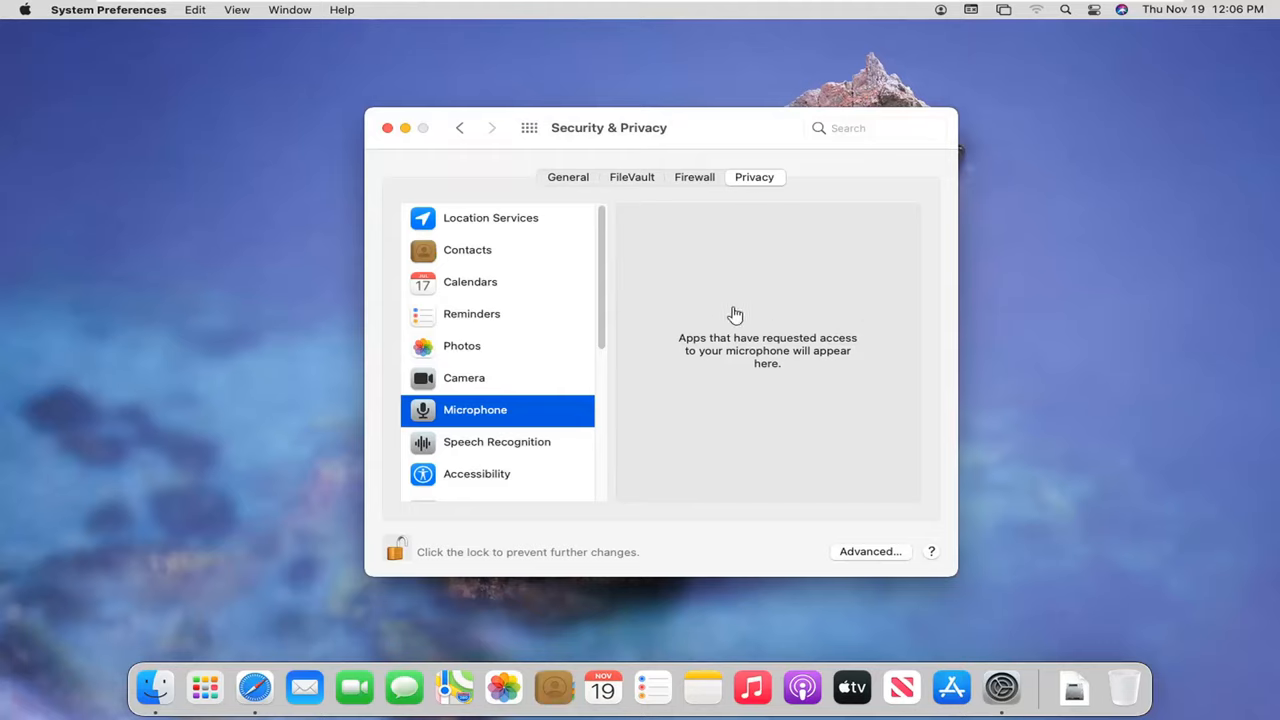
mouse_move(748, 315)
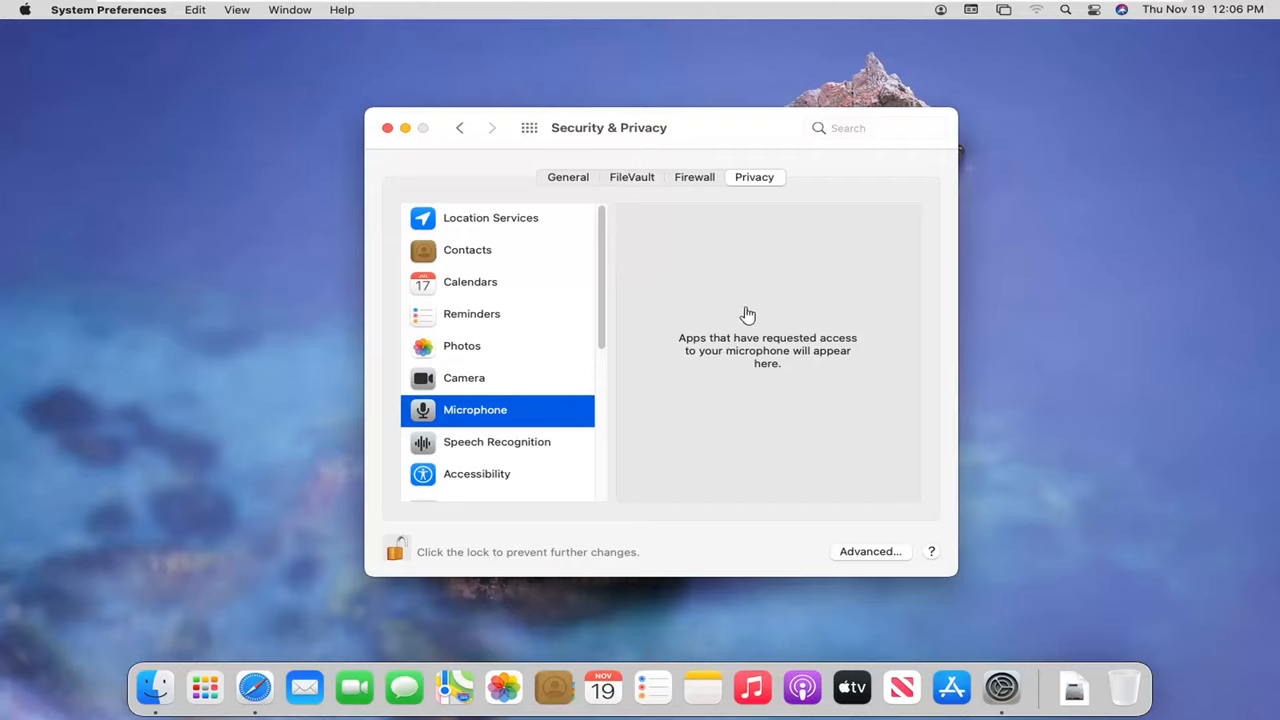
mouse_move(914, 331)
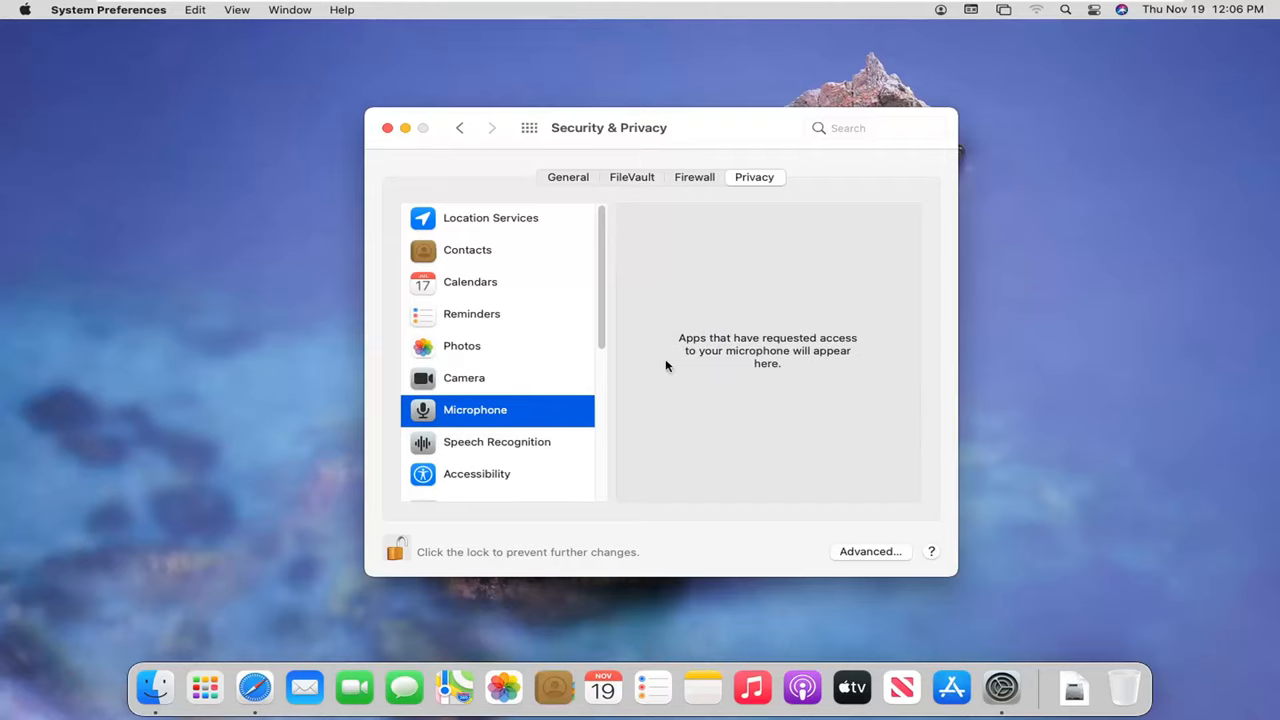
mouse_move(926, 320)
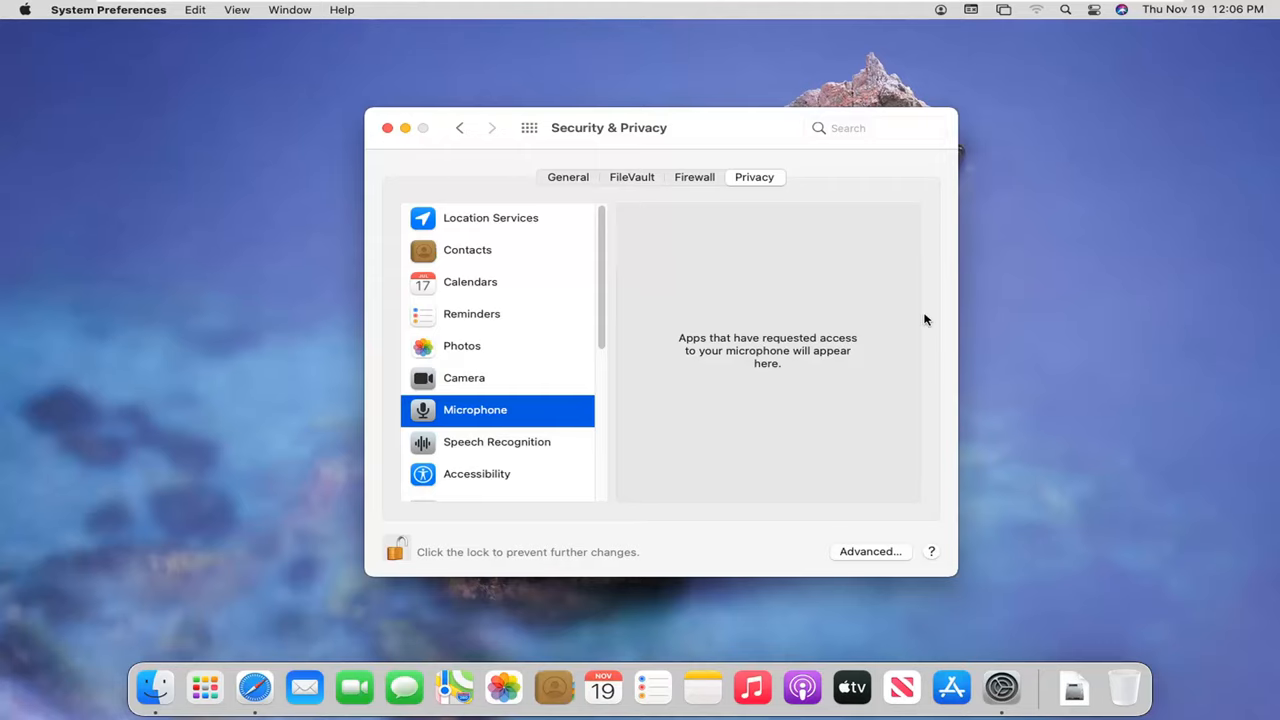
mouse_move(386, 128)
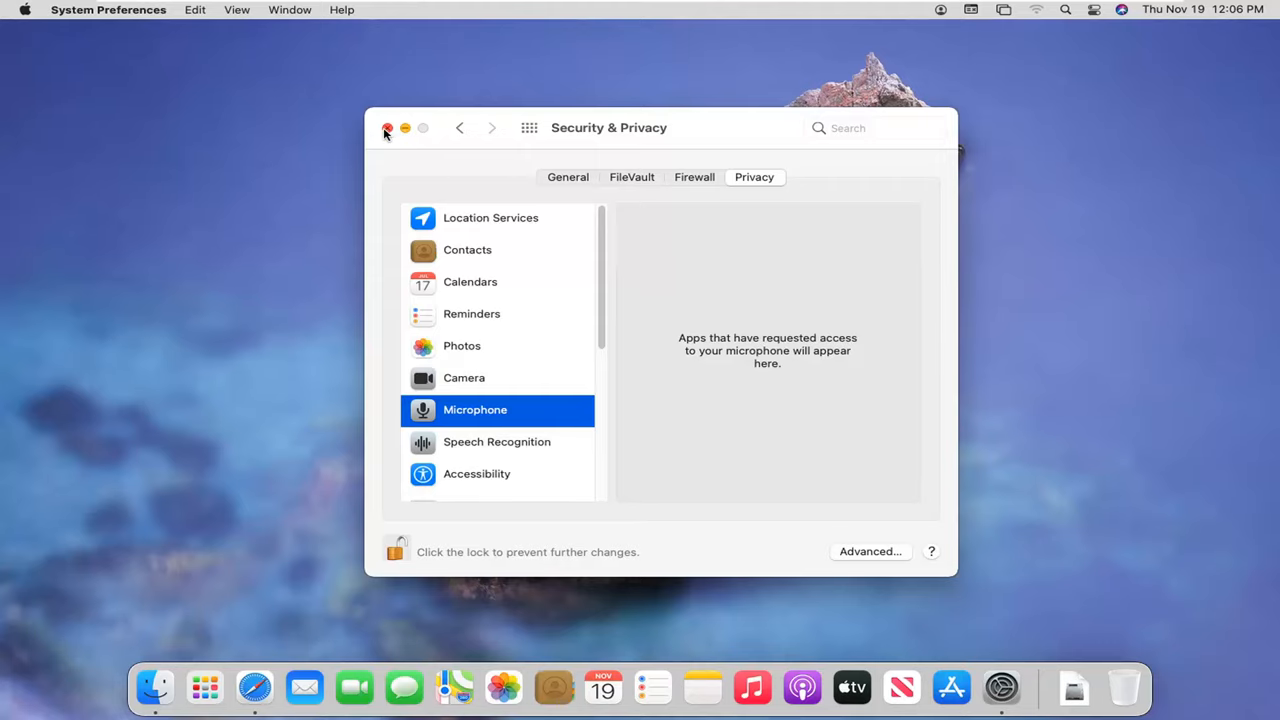
Step: Close the System Preferences window
click(388, 127)
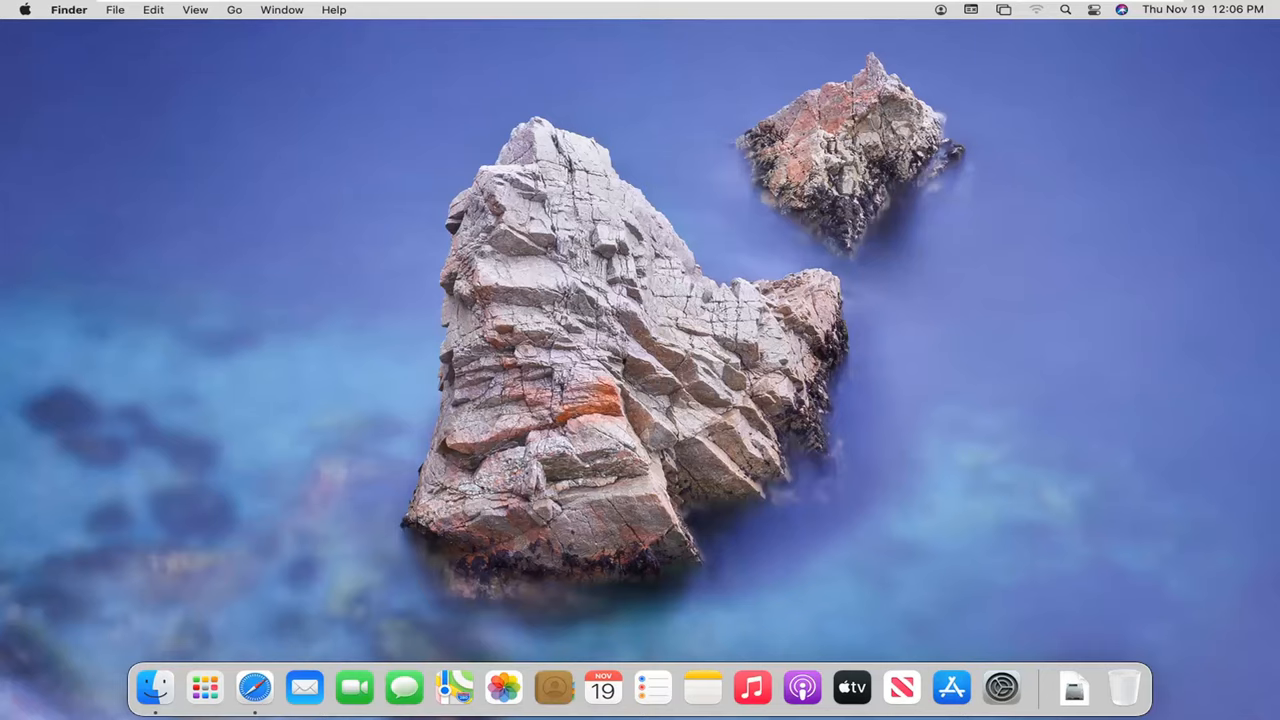